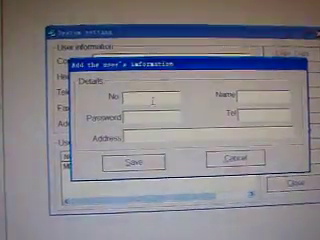
type("001")
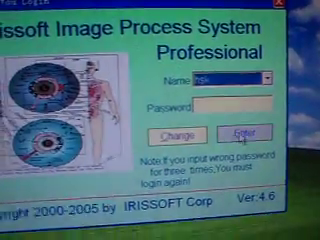
type("****")
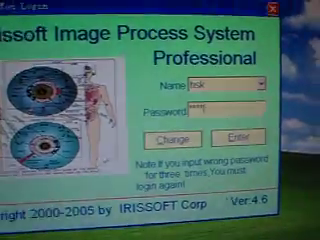